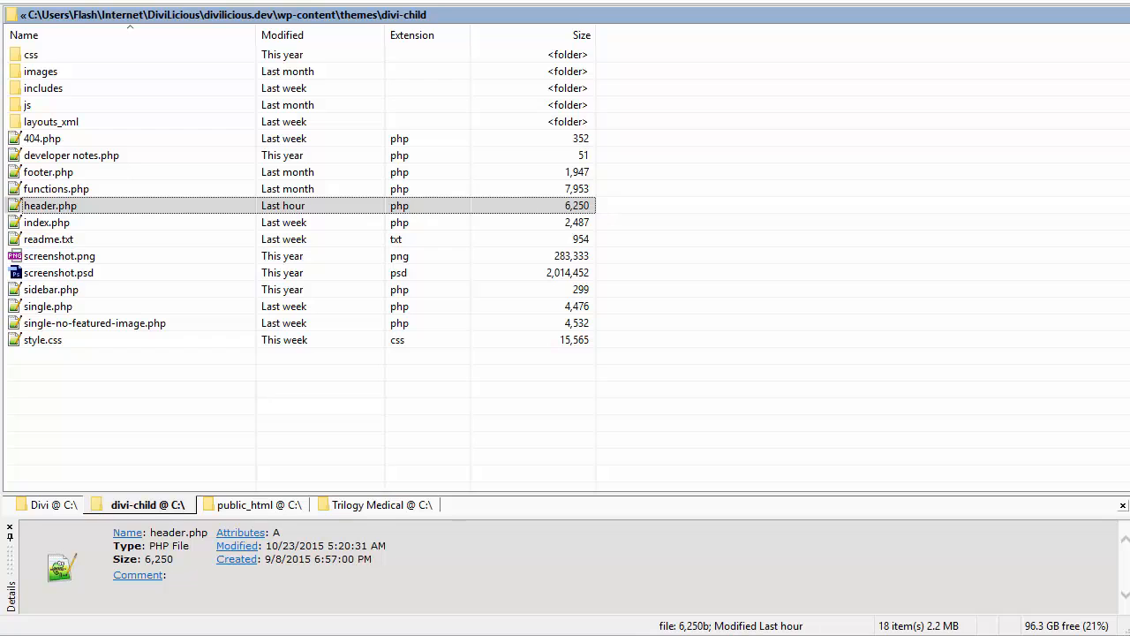
Open header.php from the divi-child folder in Notepad++
left_click(49, 205)
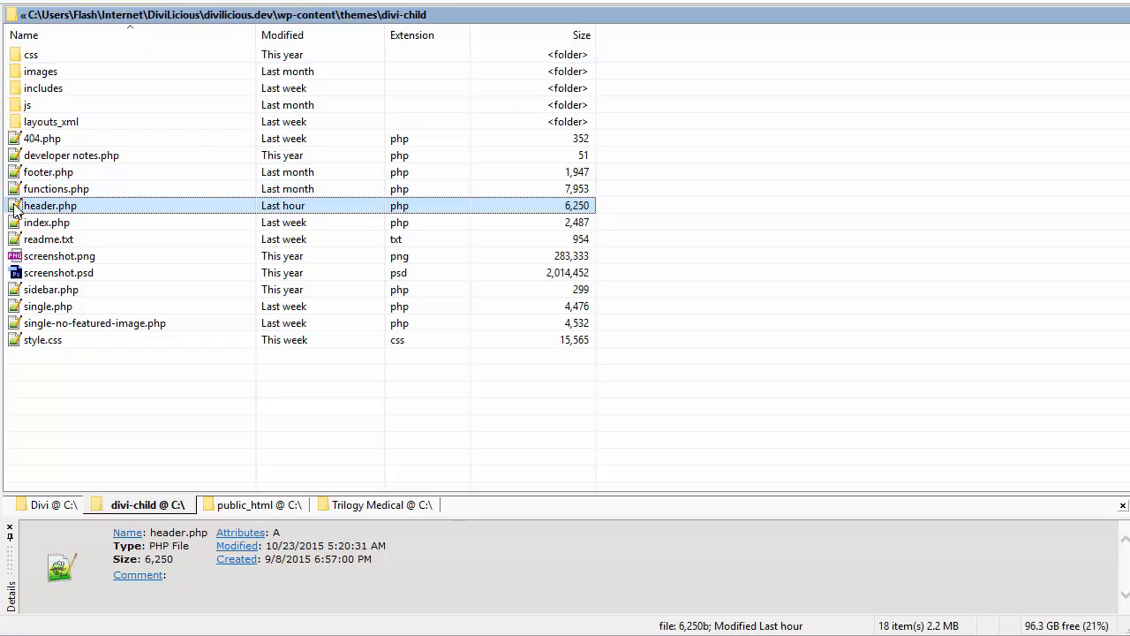
double_click(49, 205)
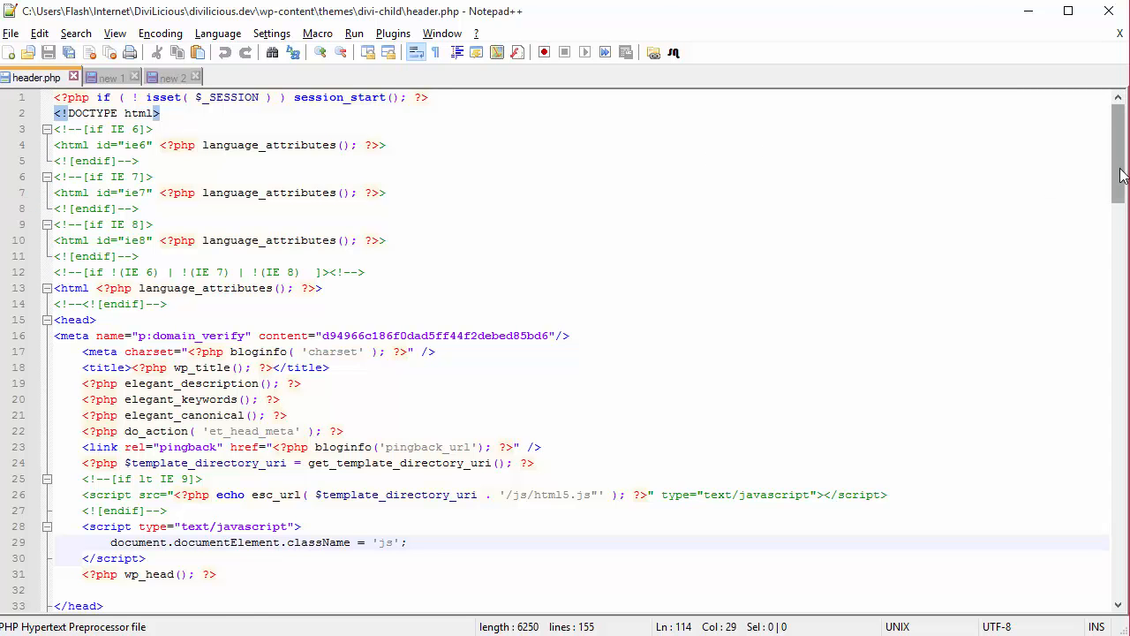
Locate the 'logo' block via Find and delete the $logo and logo_container code
scroll("down", 3)
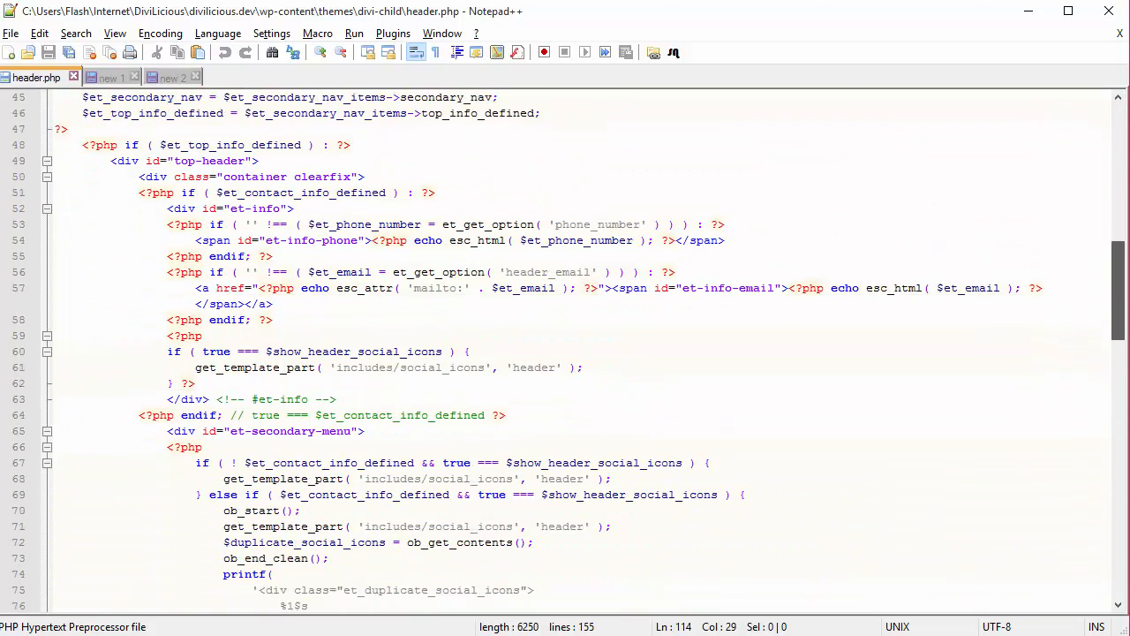
scroll("down", 3)
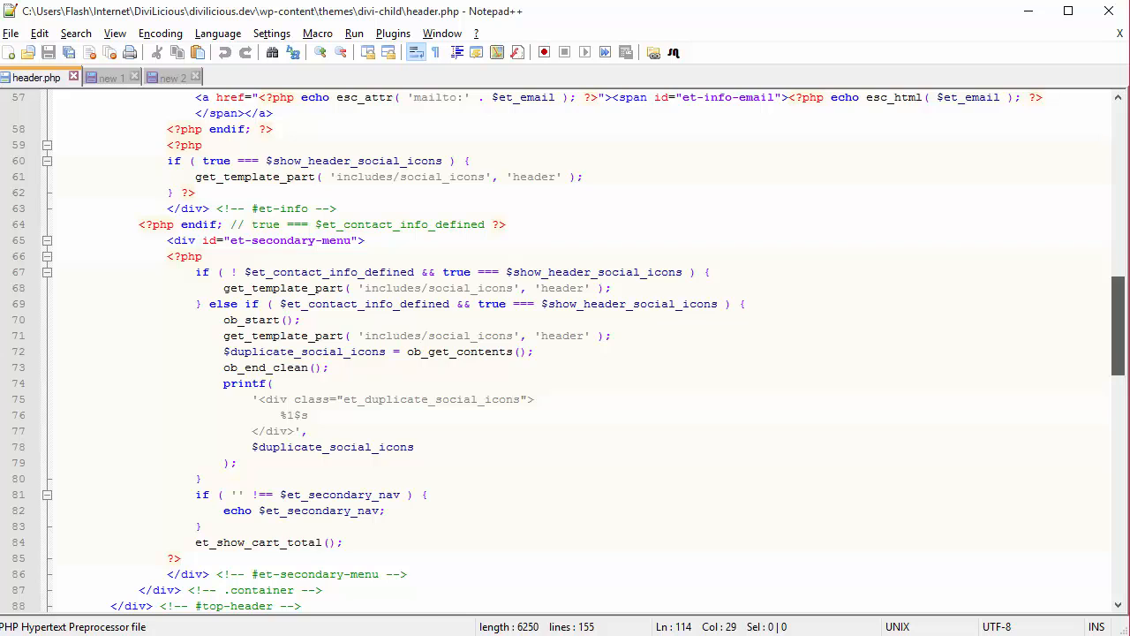
scroll("up", 3)
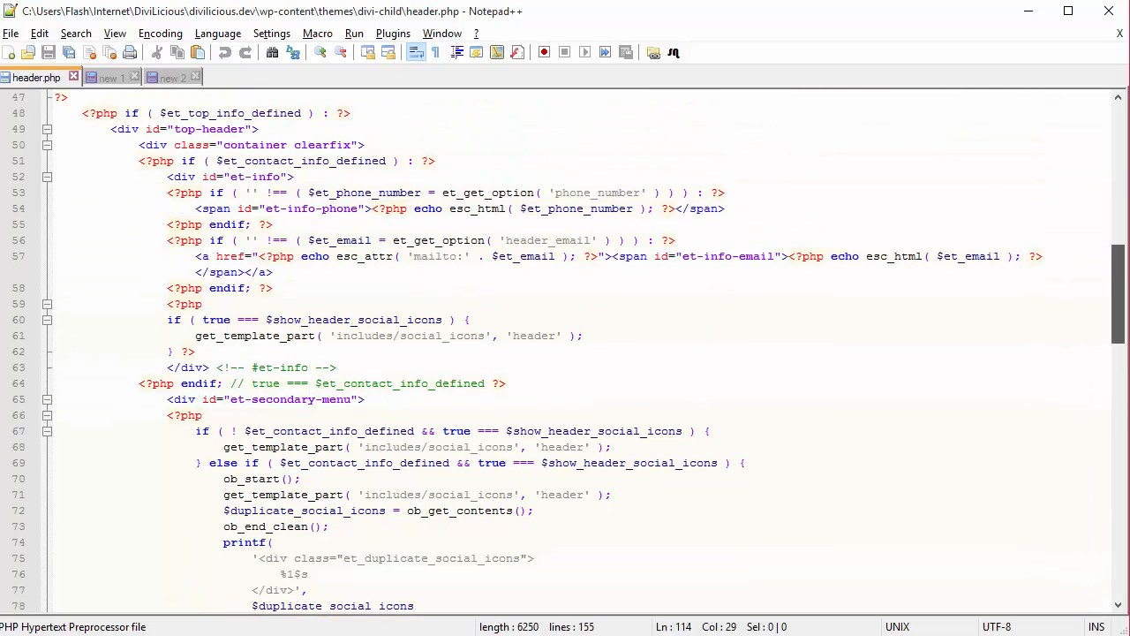
type("lo")
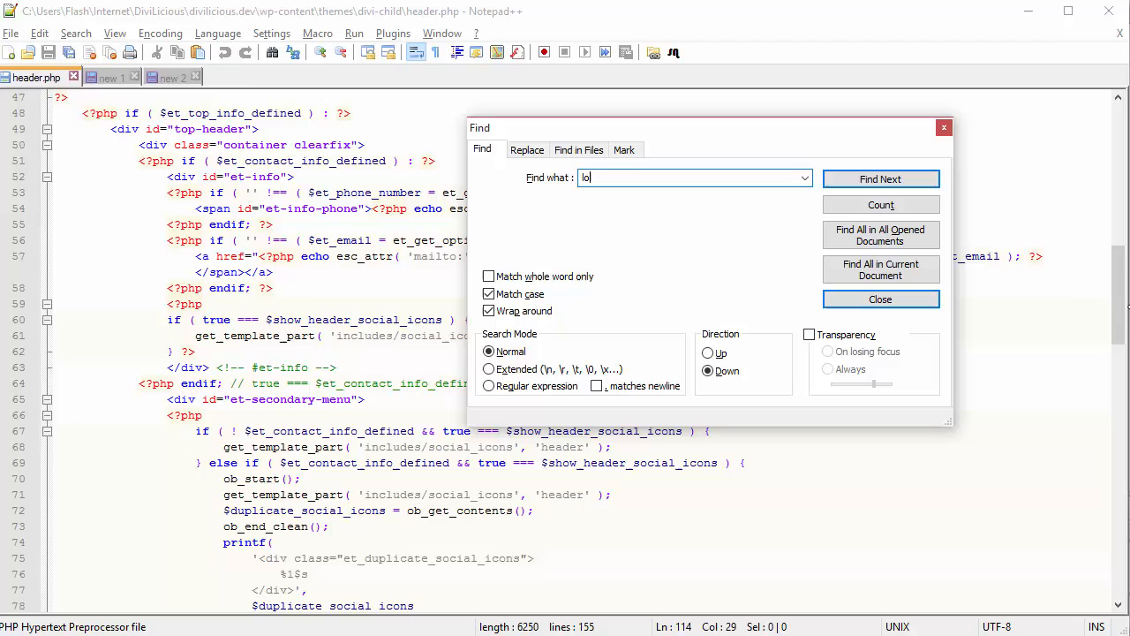
left_click(879, 178)
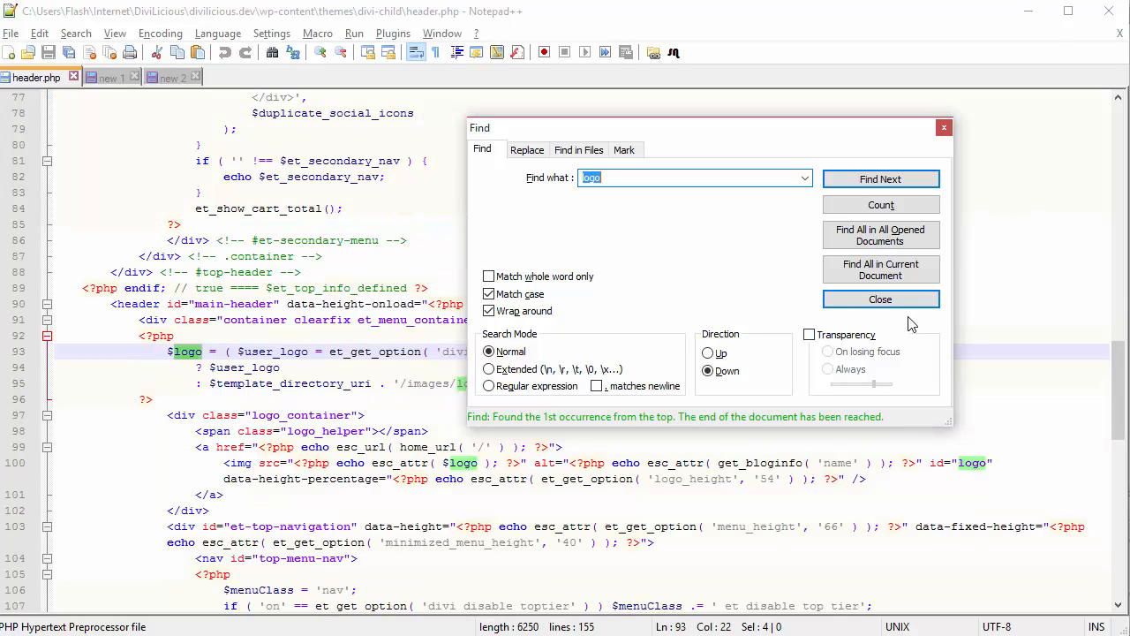
left_click(879, 299)
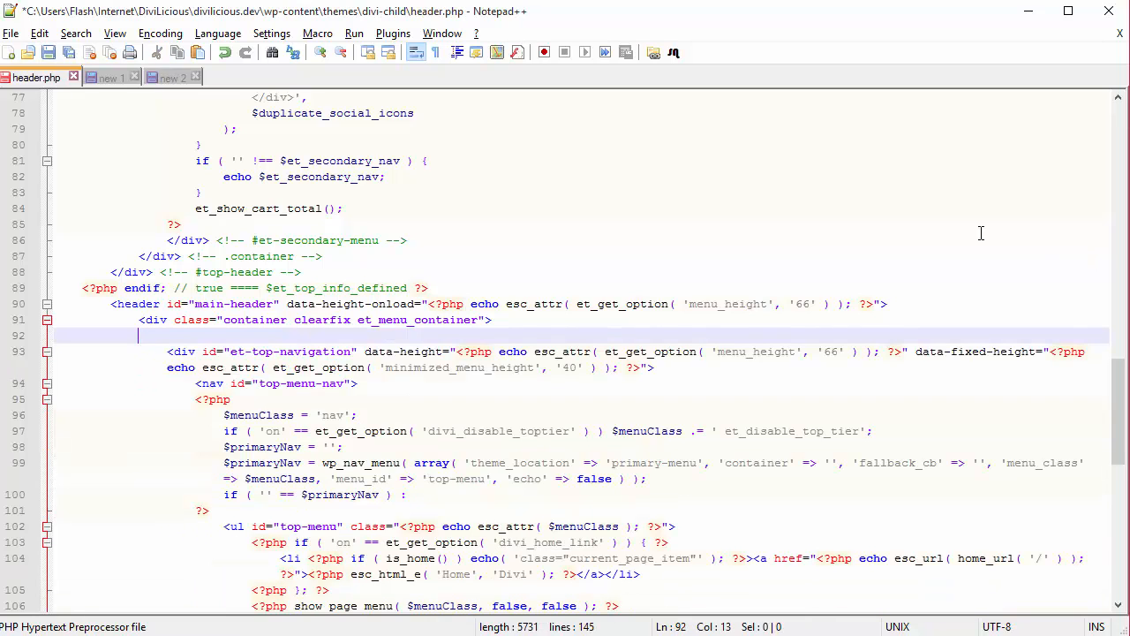
Copy all the custom-logo code from 'new 1' and paste it into header.php's main header
left_click(106, 77)
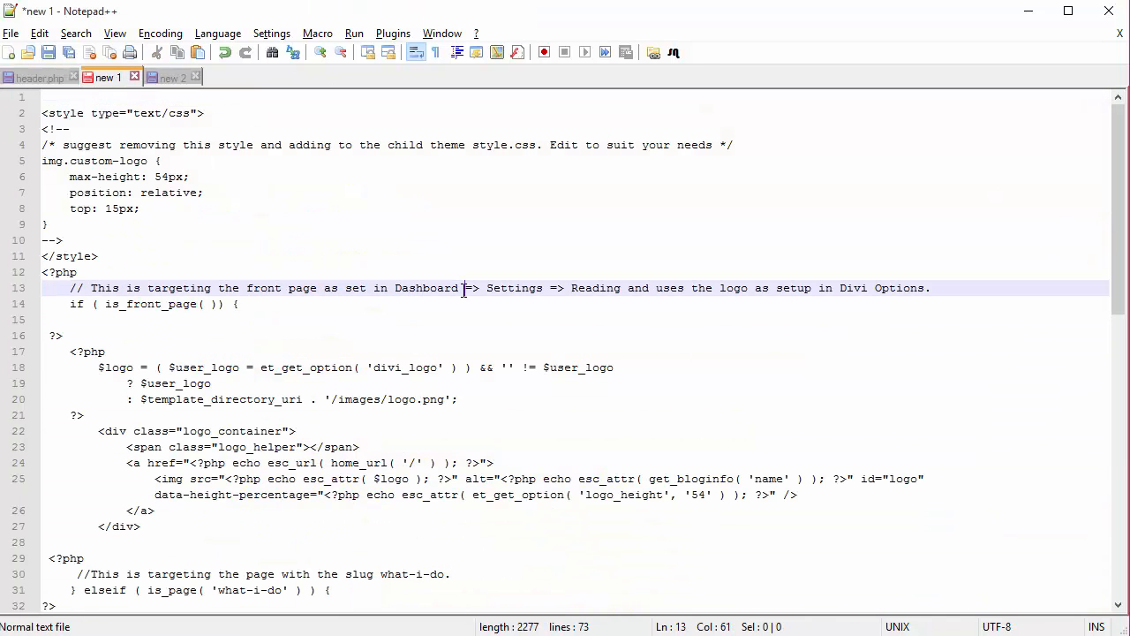
key("ctrl+a")
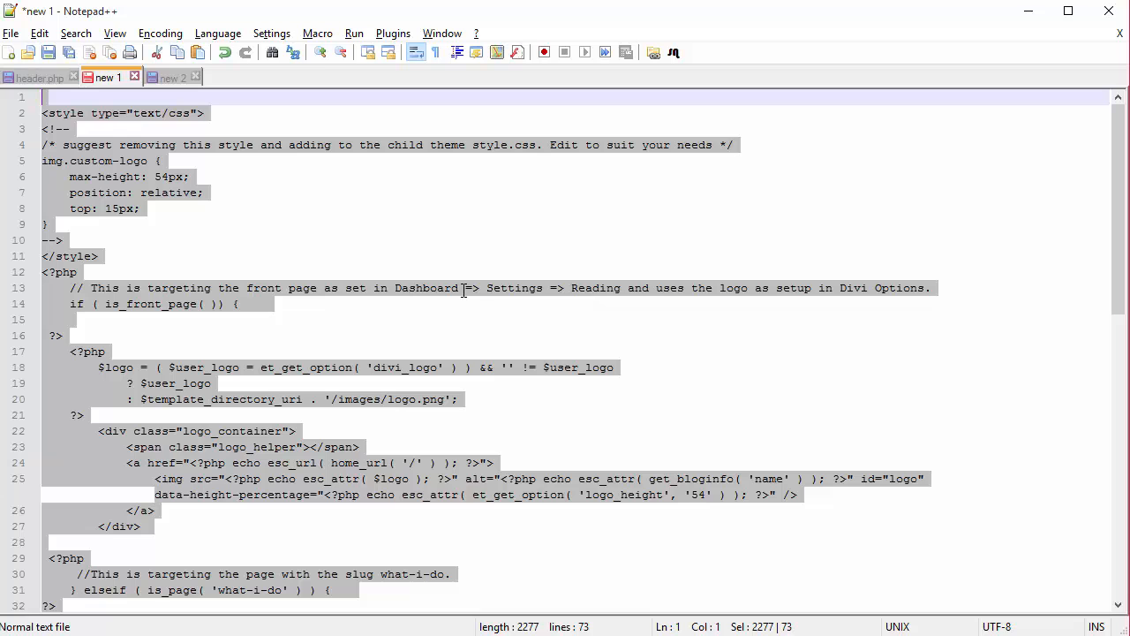
left_click(35, 78)
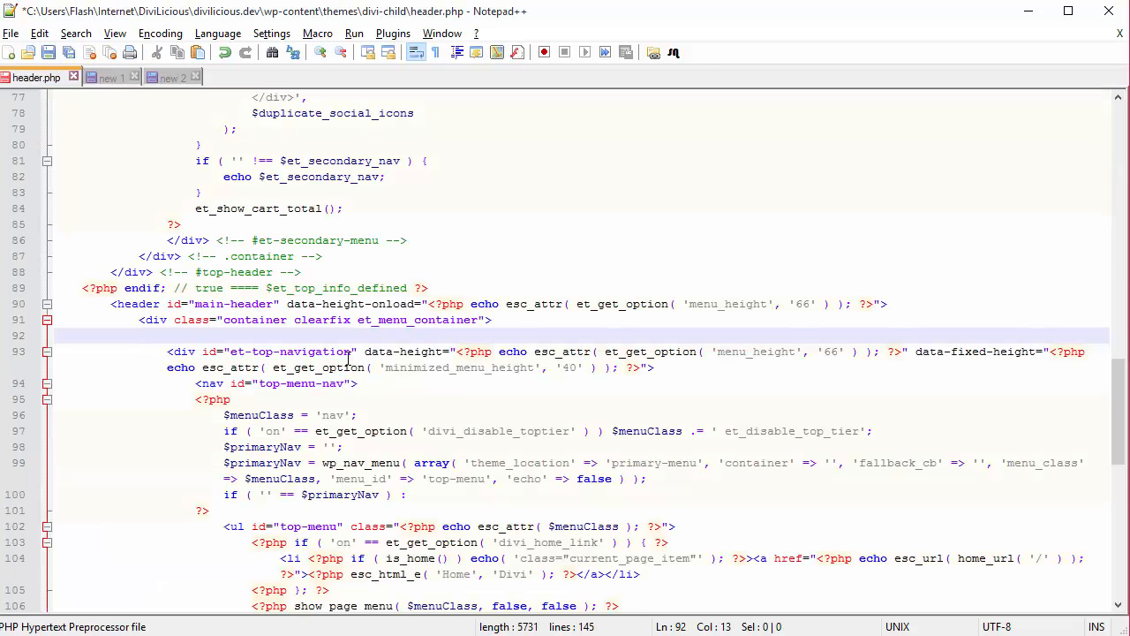
scroll("down", 3)
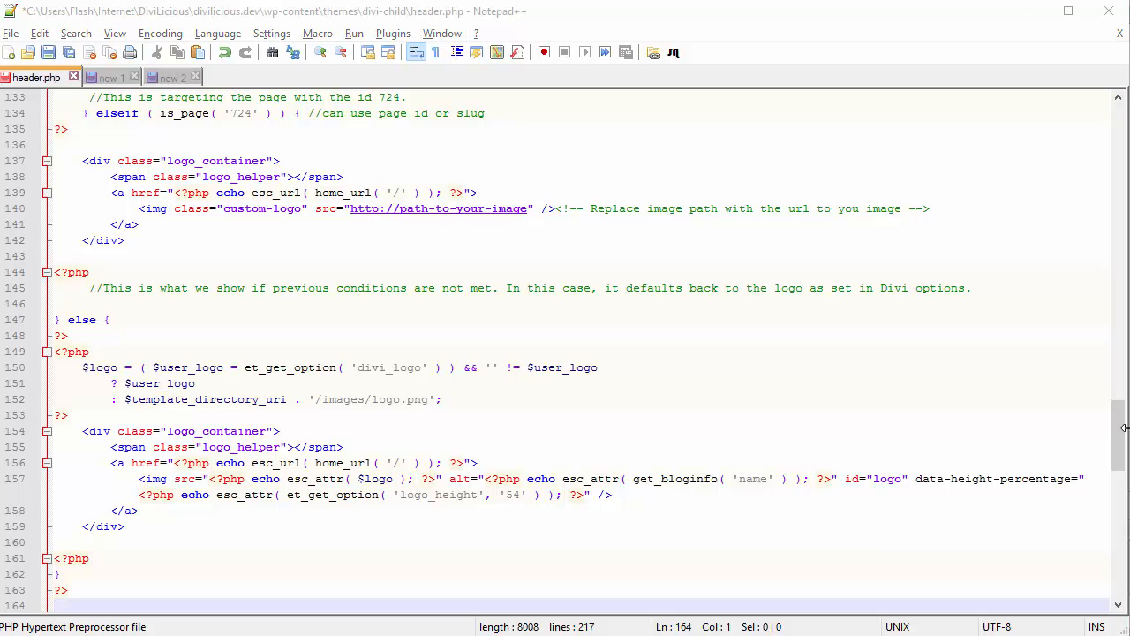
scroll("up", 3)
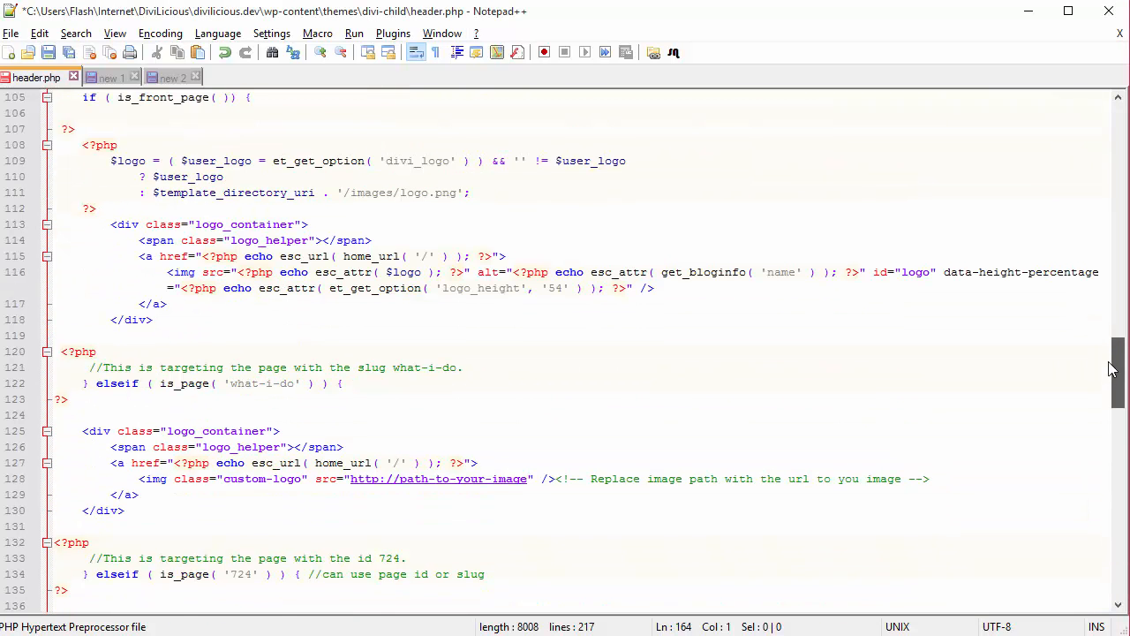
scroll("up", 3)
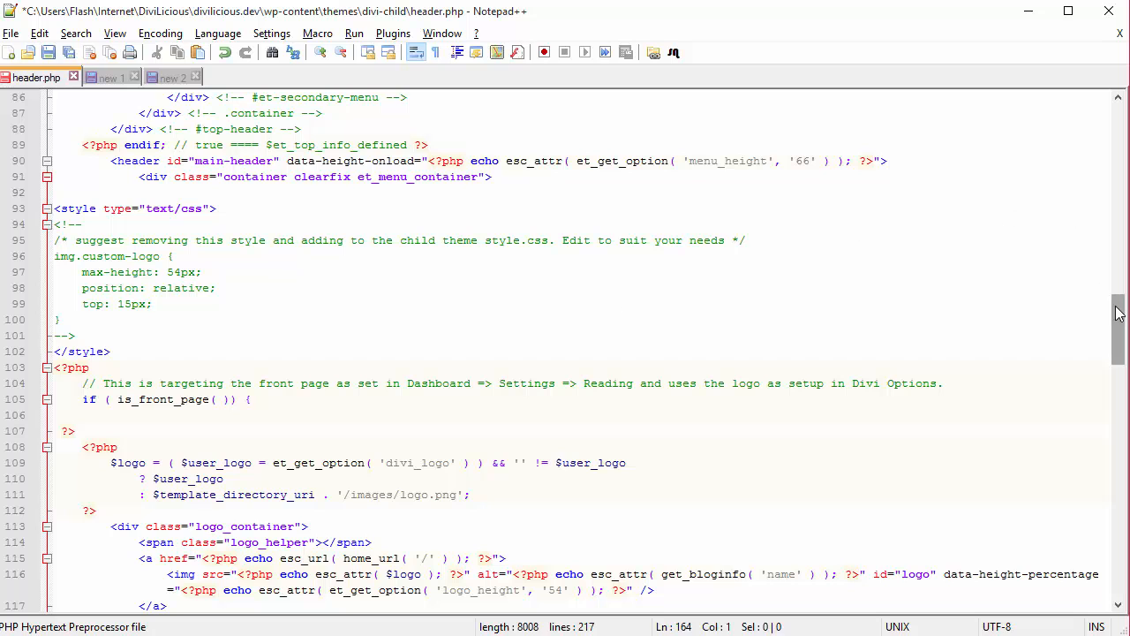
scroll("down", 3)
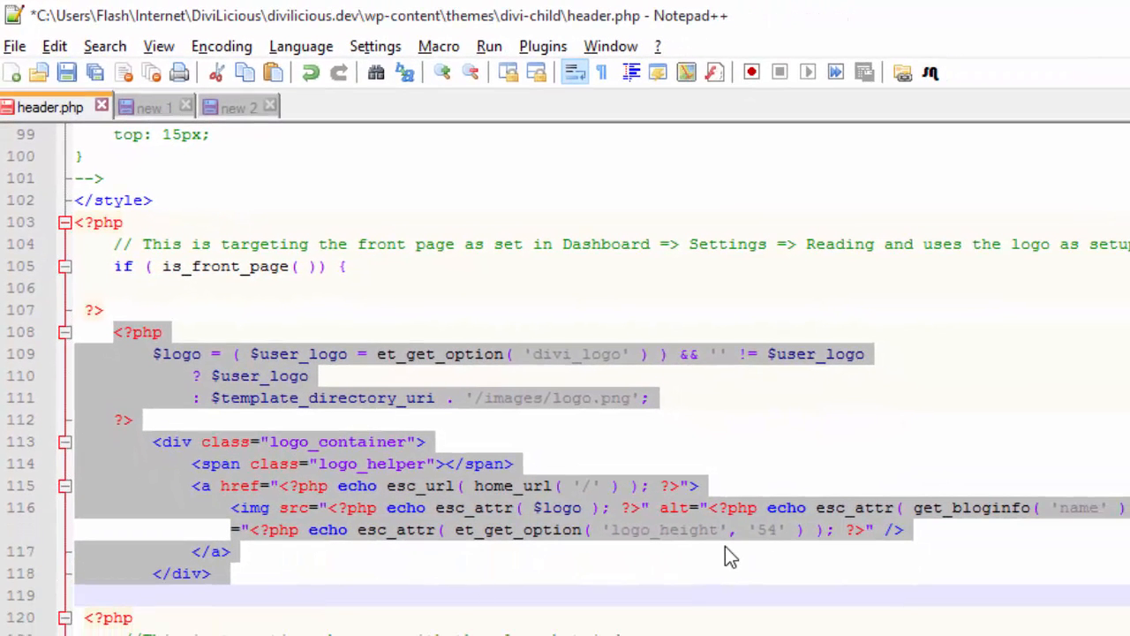
scroll("down", 3)
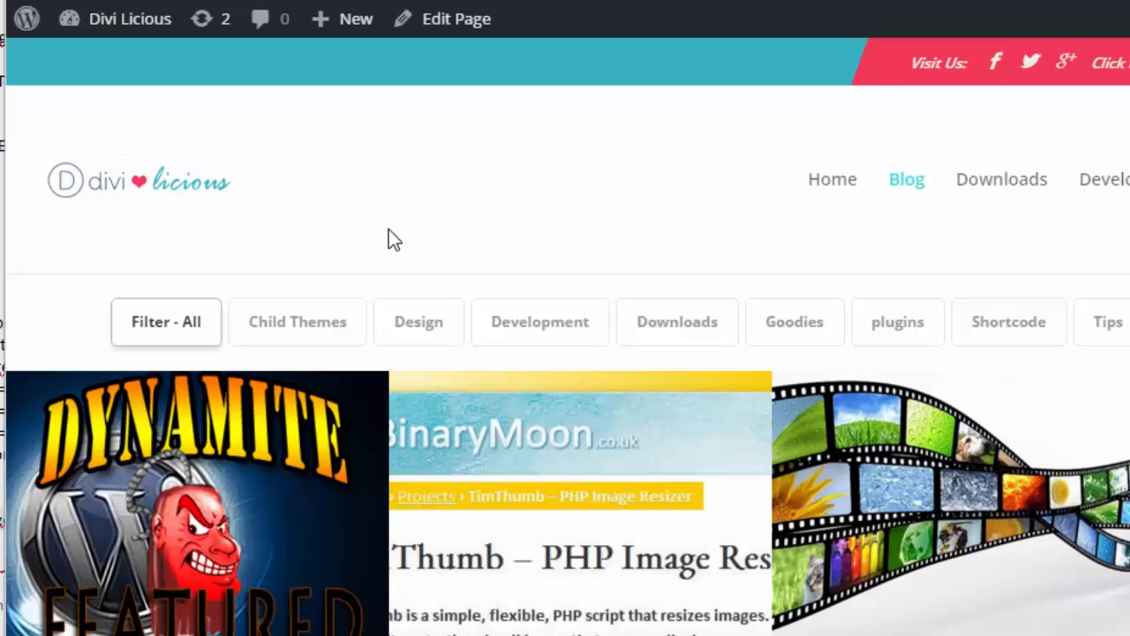
mouse_move(947, 233)
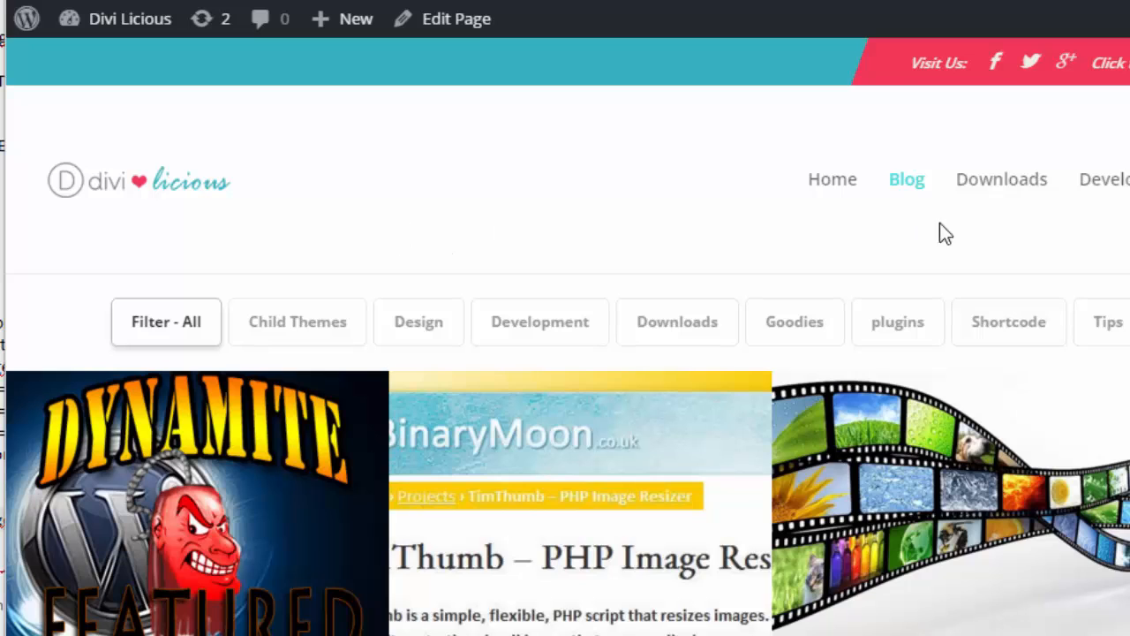
mouse_move(992, 185)
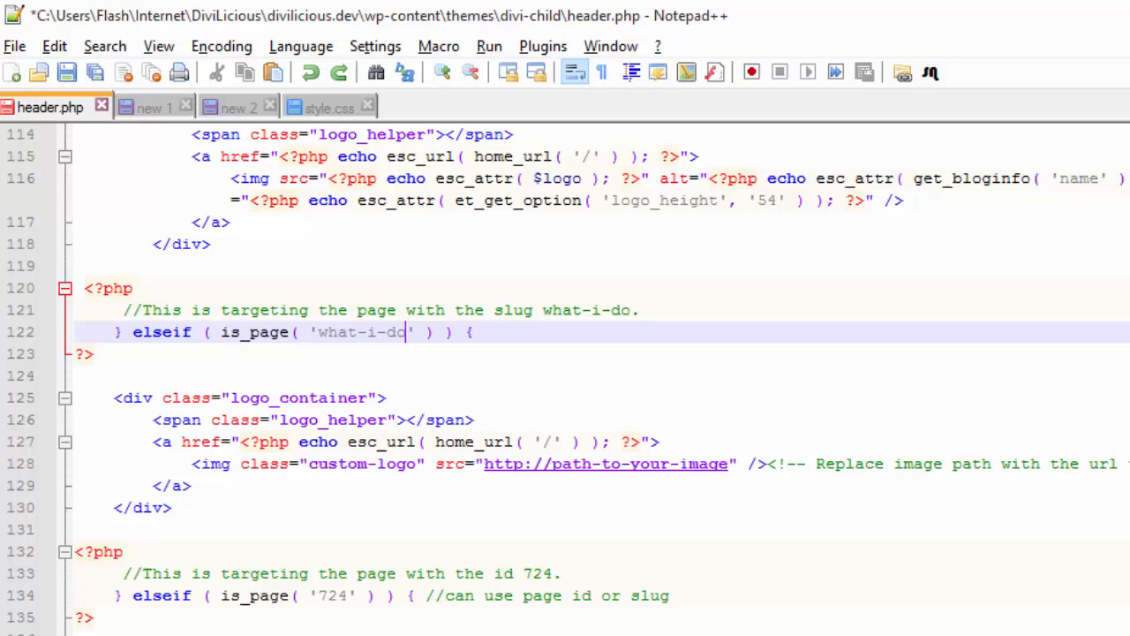
Replace slug 'what-i-do' with 'downloads' and the placeholder path with the teazen-logo.png URL
double_click(357, 332)
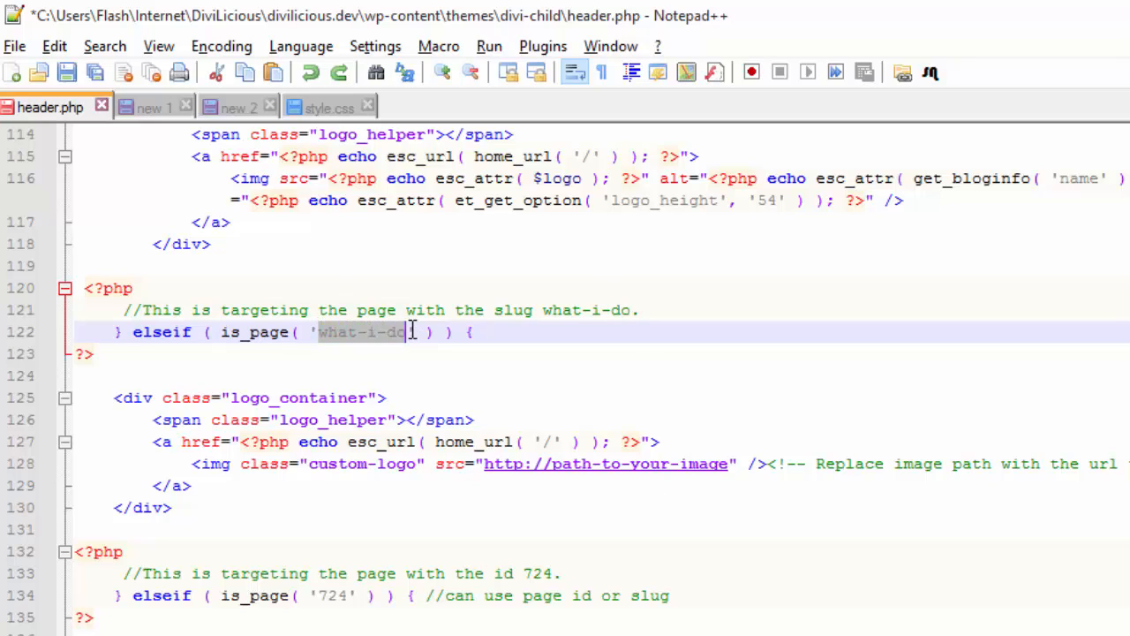
type("downloads")
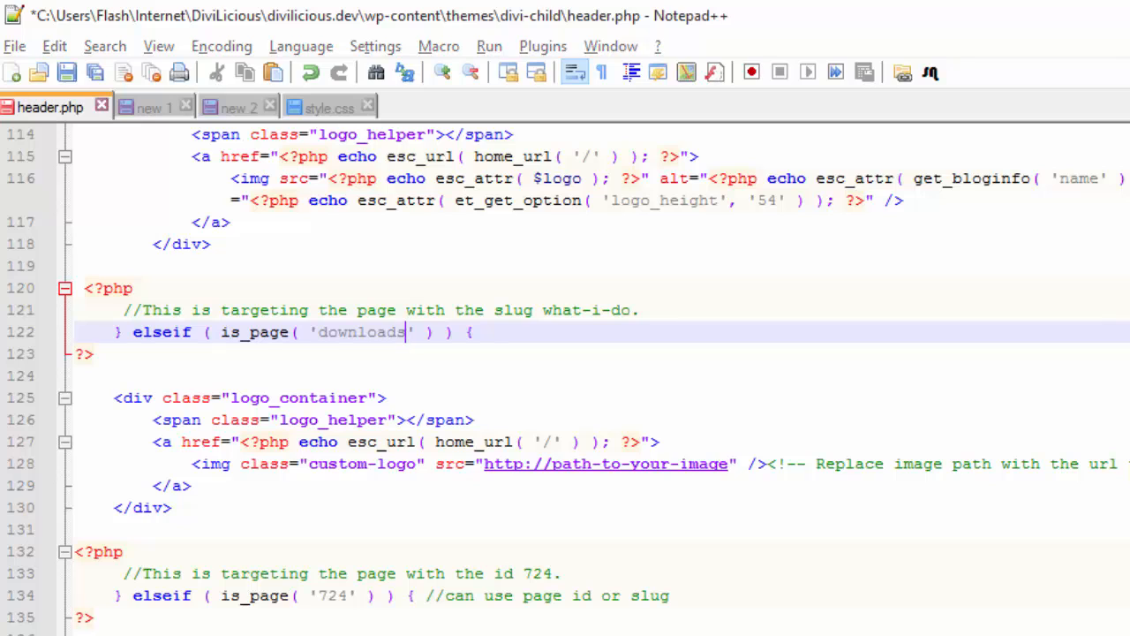
mouse_move(489, 483)
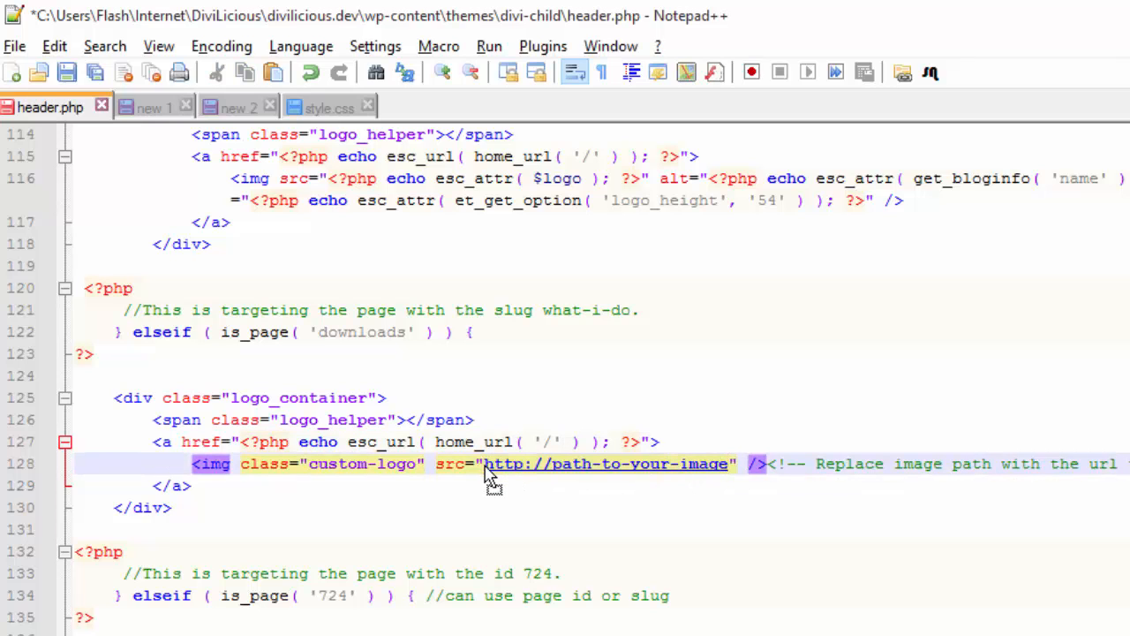
double_click(609, 462)
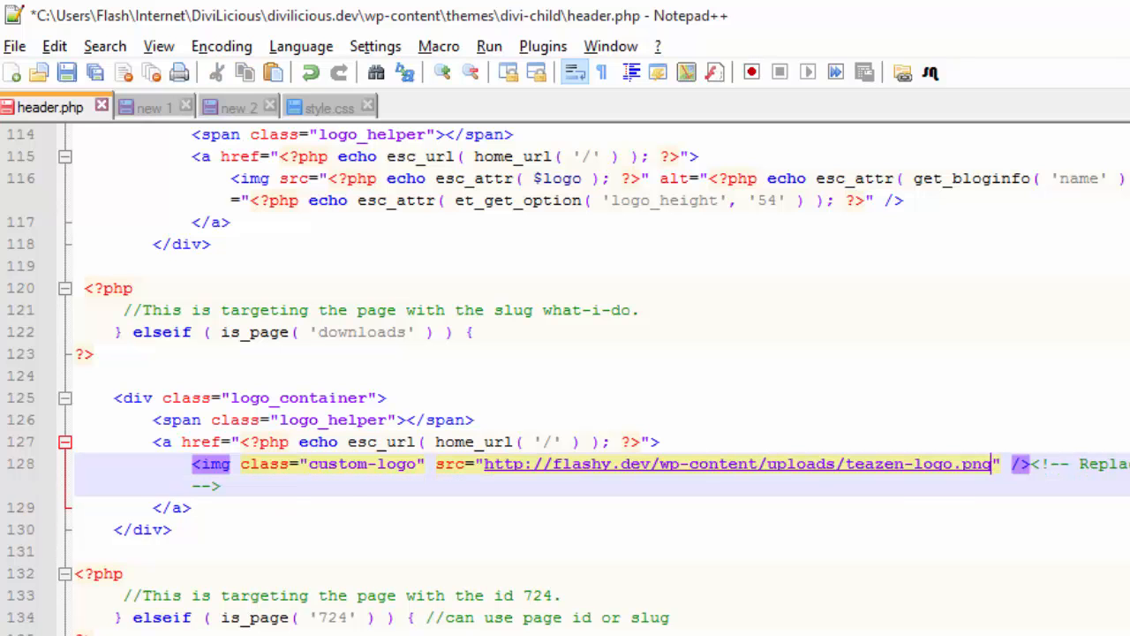
scroll("down", 3)
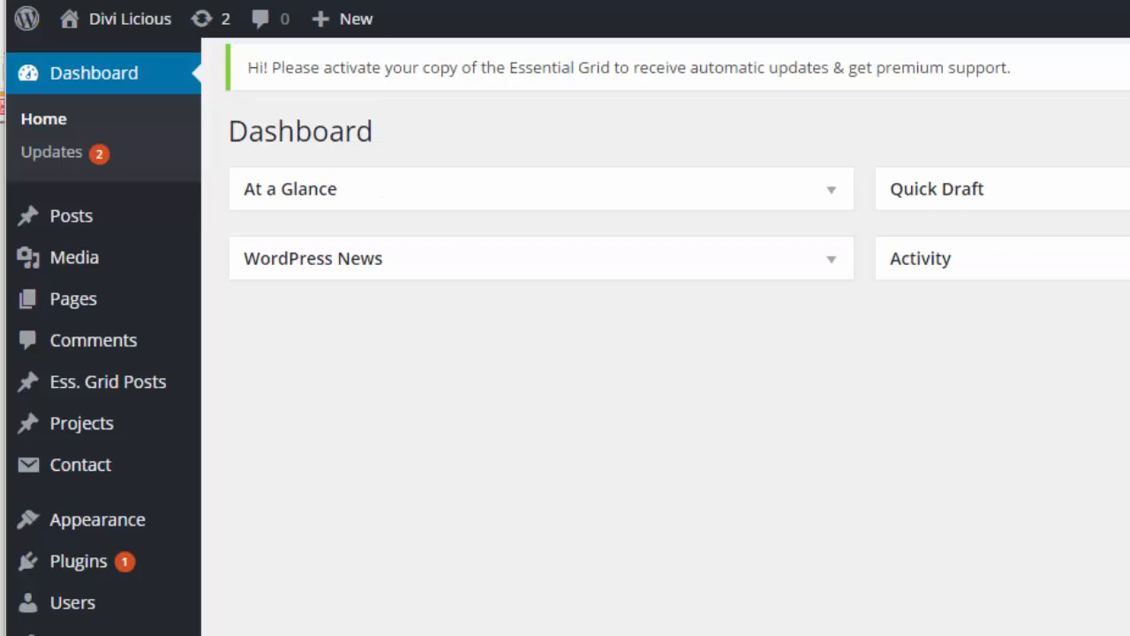
mouse_move(74, 298)
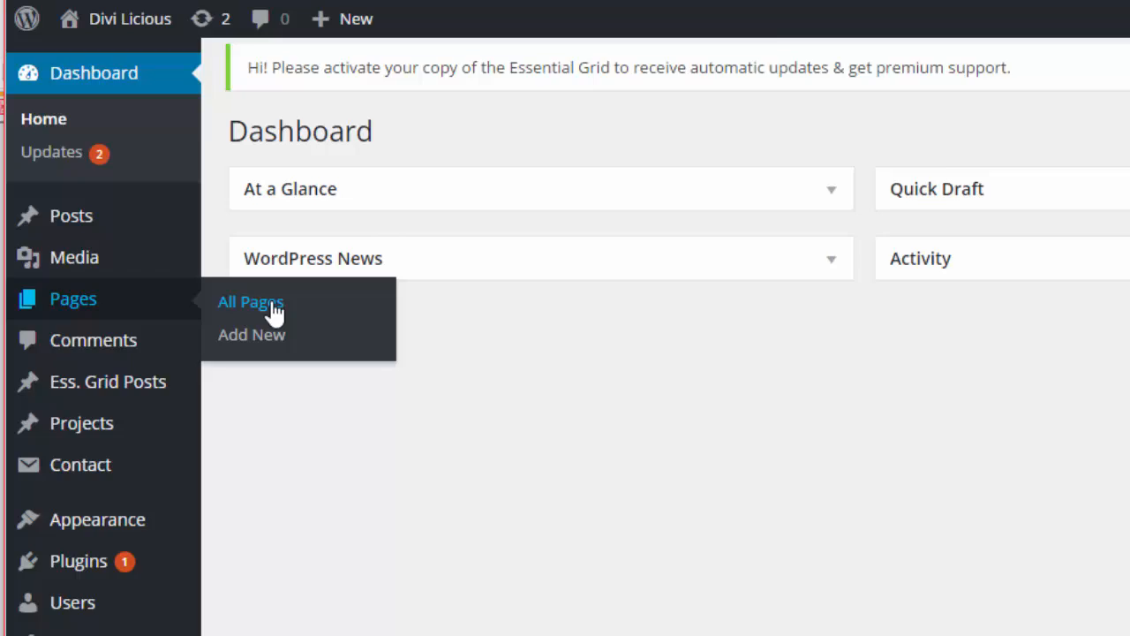
Show All Pages from the WordPress admin Pages menu
left_click(251, 300)
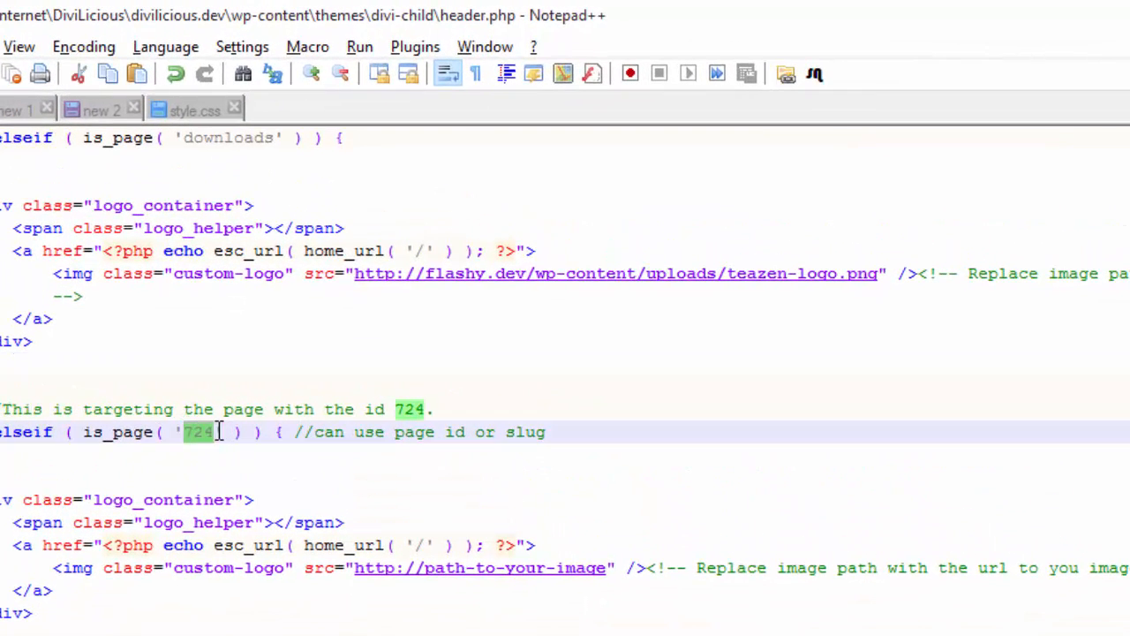
type("11313")
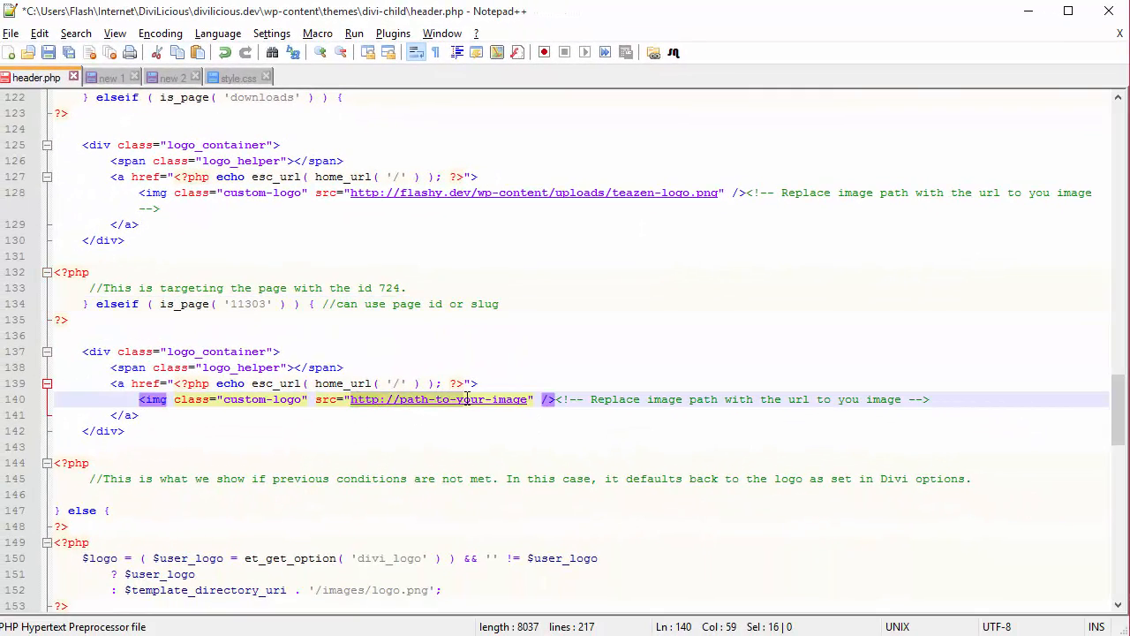
type("http://flashy.dev/wp-content/uploads/weather.png")
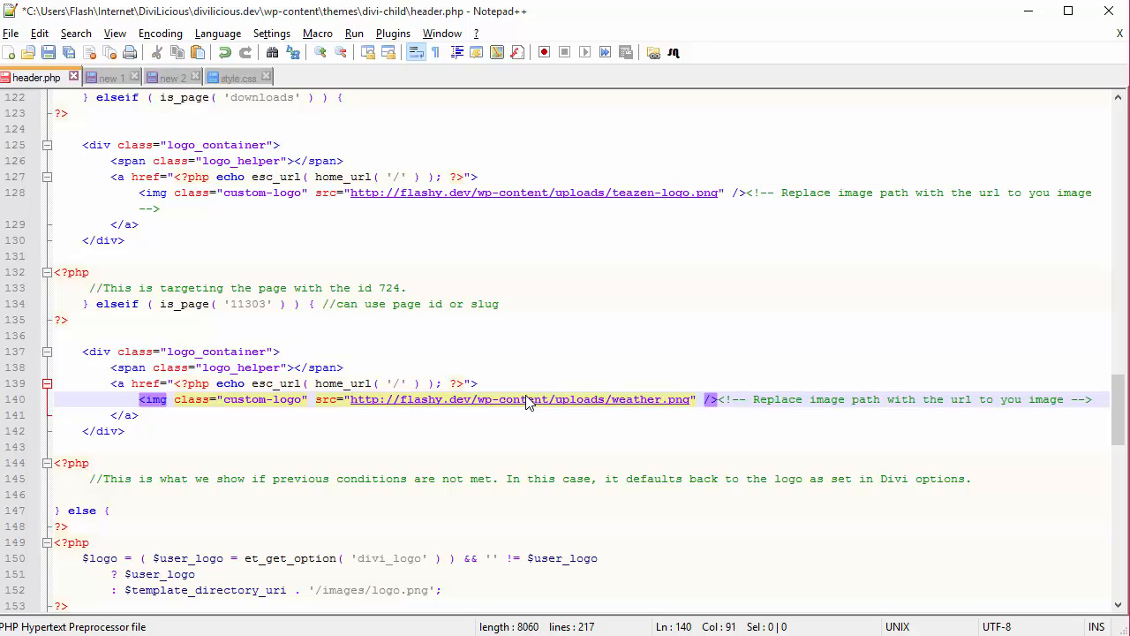
scroll("down", 3)
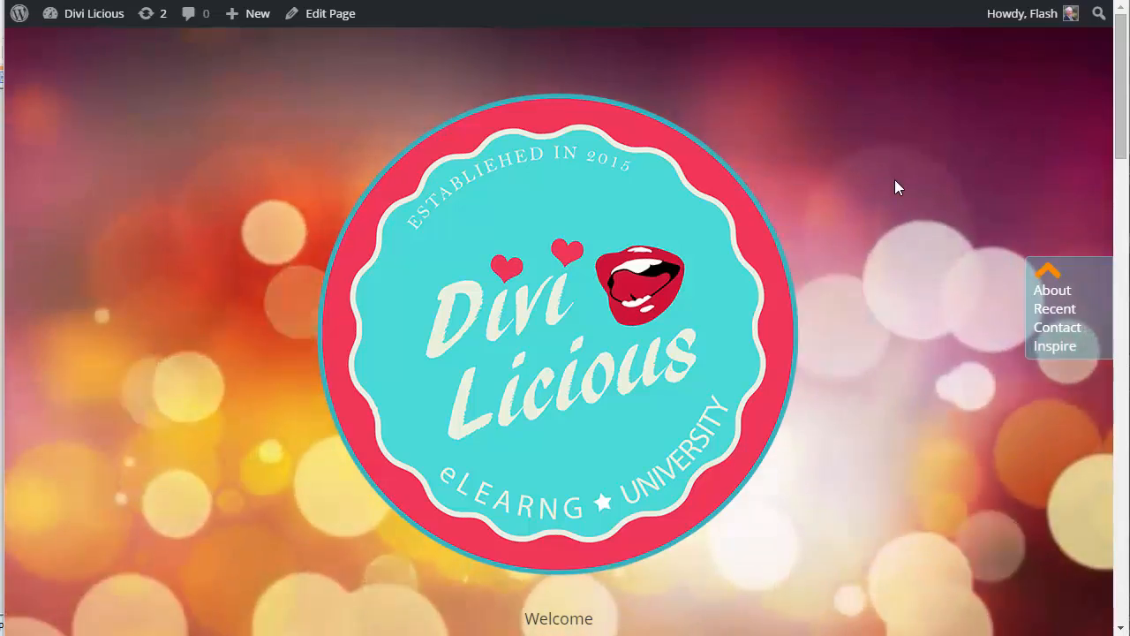
Browse the Downloads and other site pages to confirm the TeaZen and default logos
scroll("down", 3)
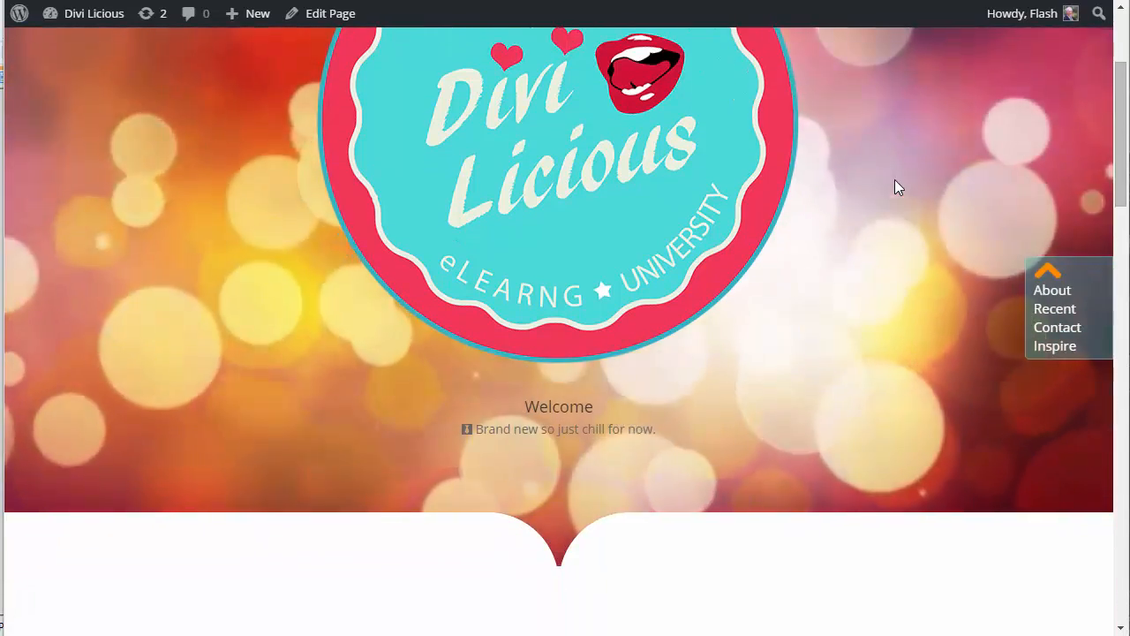
scroll("down", 3)
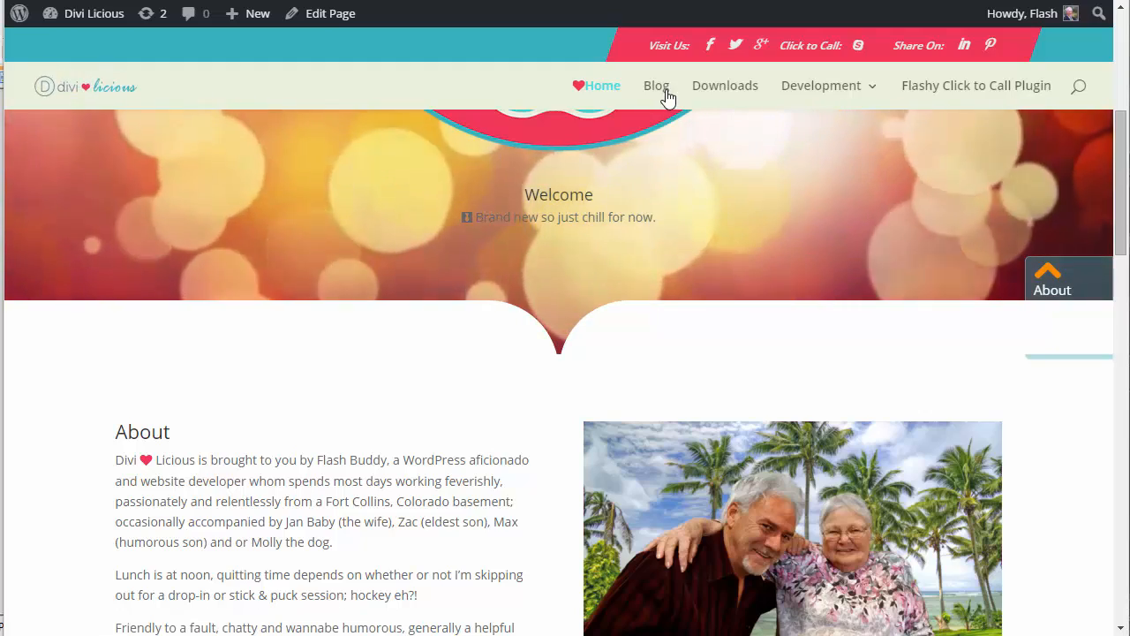
left_click(657, 85)
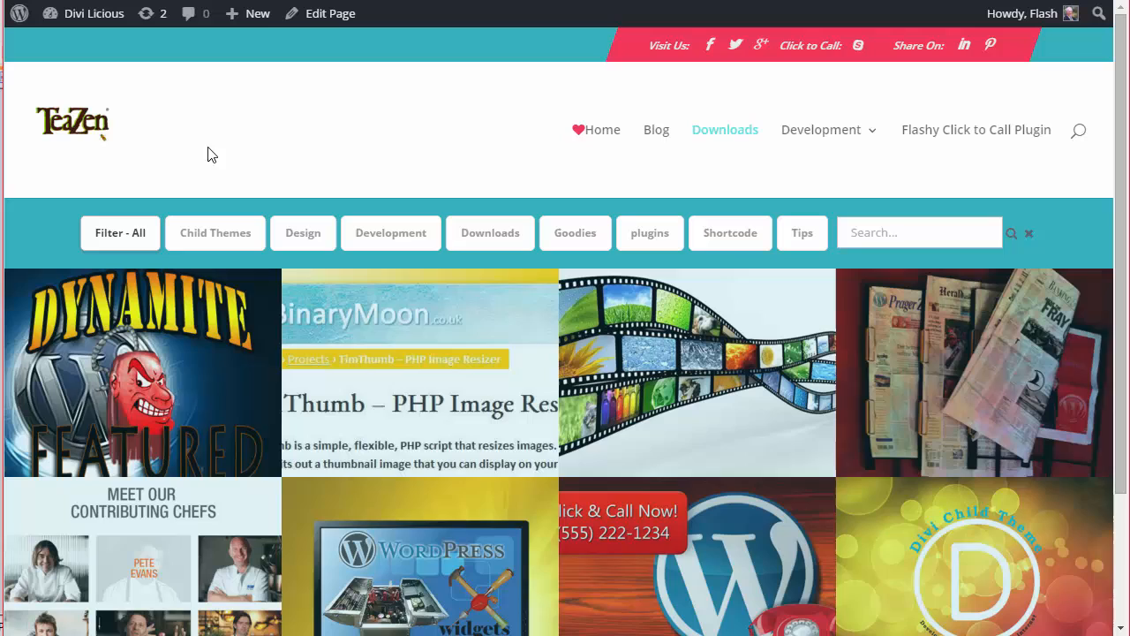
mouse_move(67, 131)
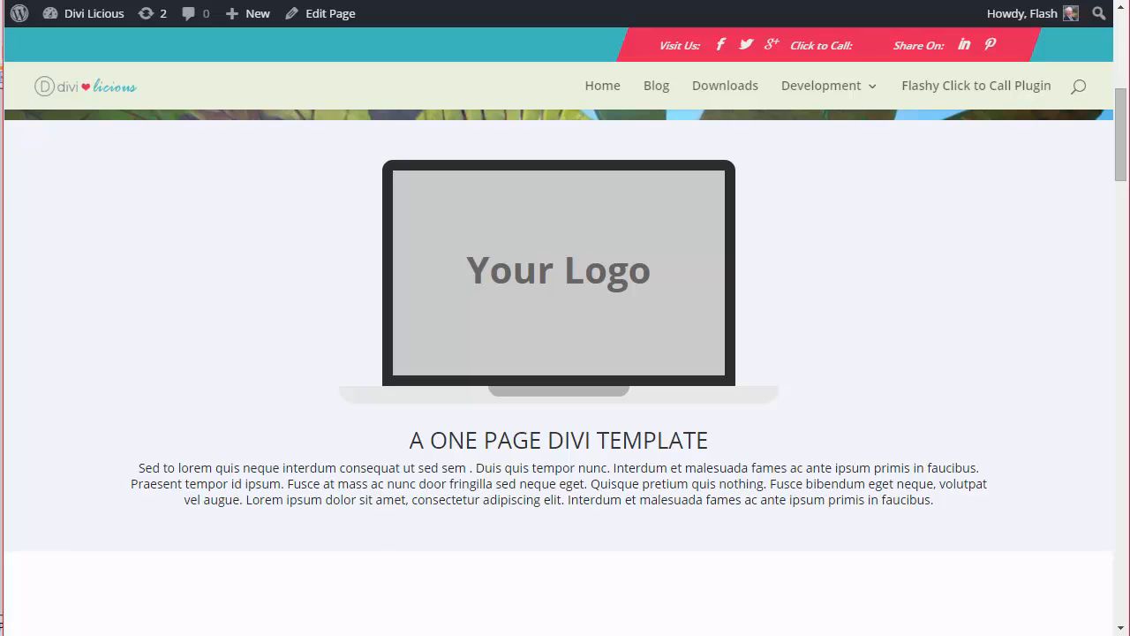
scroll("up", 3)
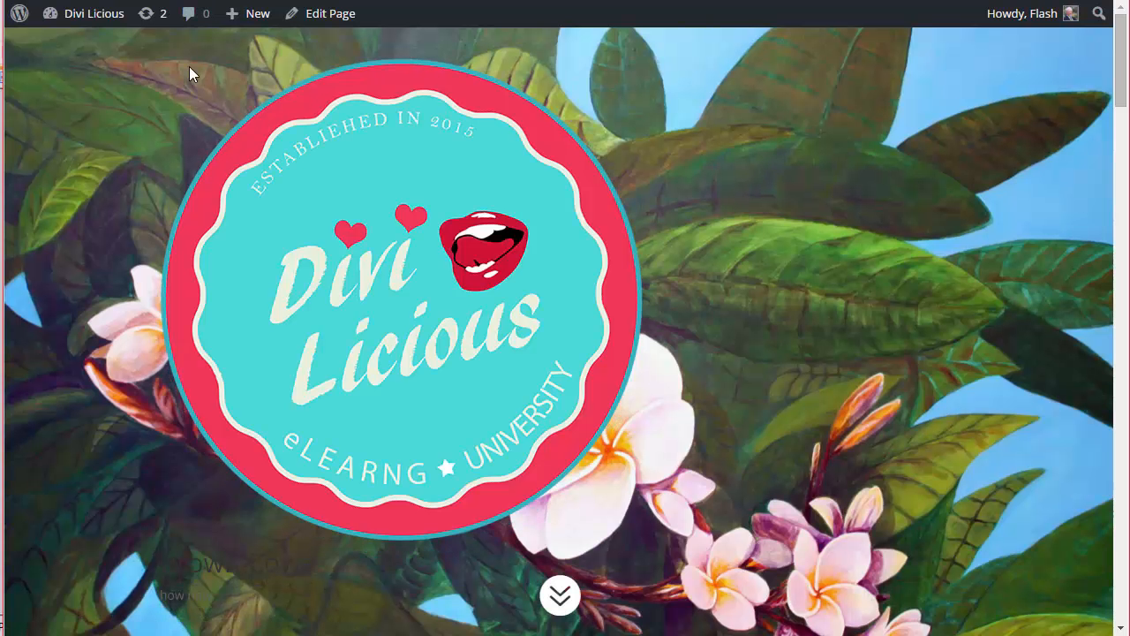